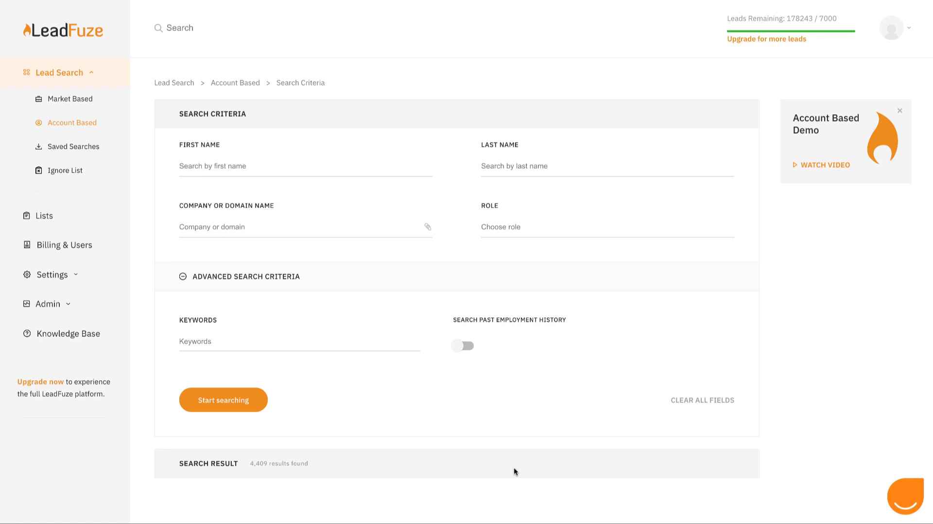
mouse_move(220, 228)
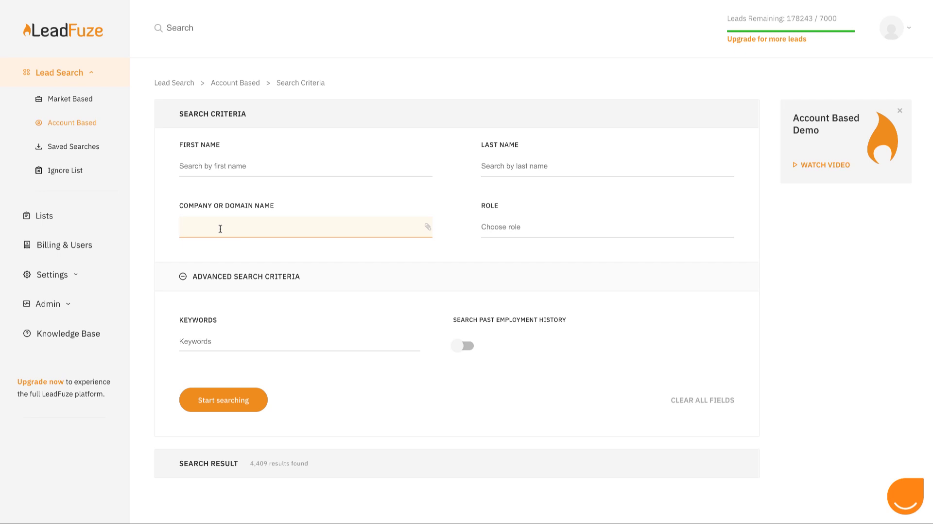
Search hubspot.com, tesla and ibm.com for the Marketing role group and start the search.
type("hubspot.com")
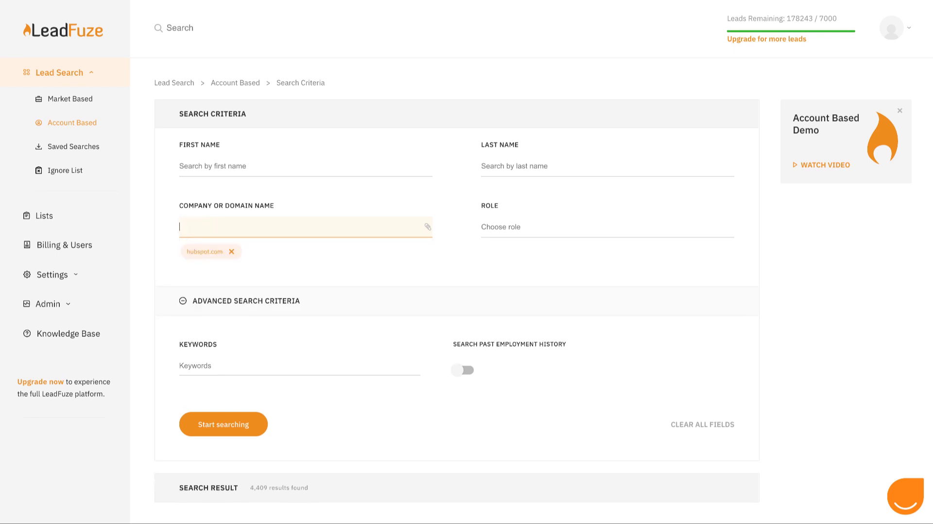
type("tesla")
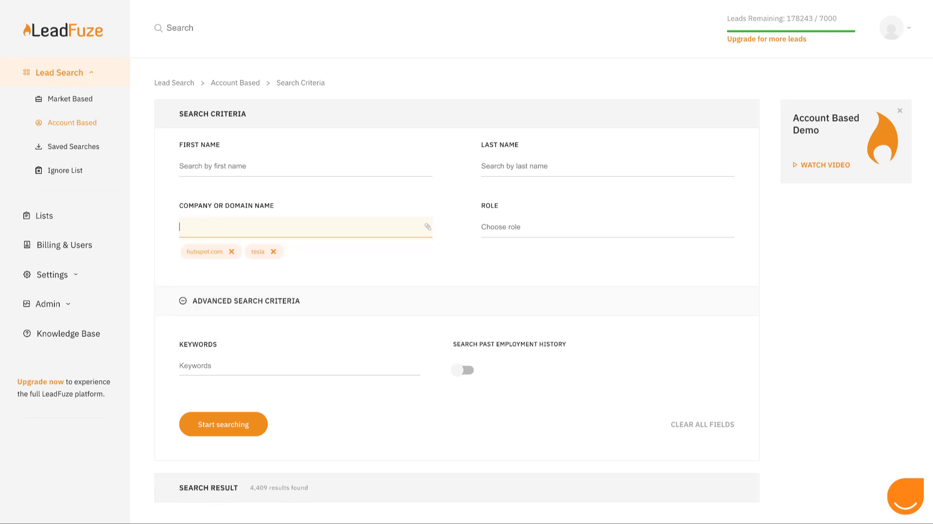
type("ibm.com")
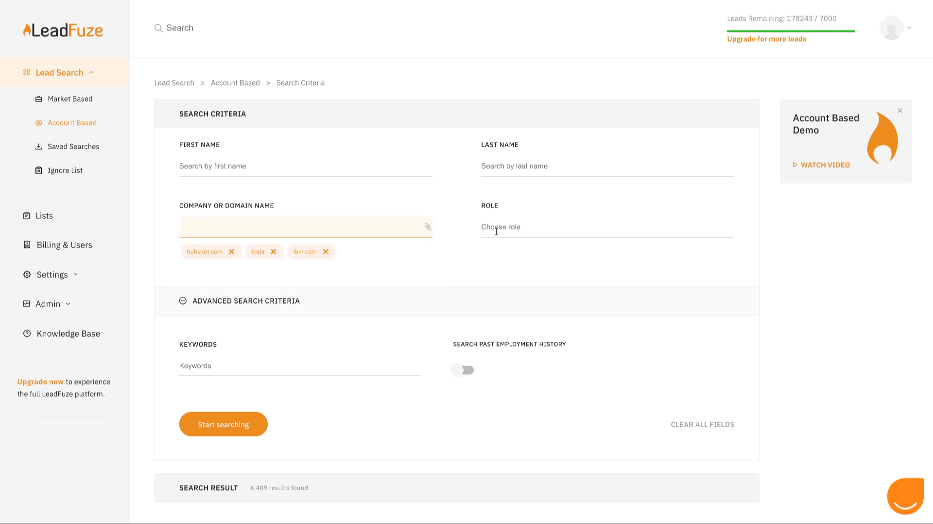
left_click(606, 227)
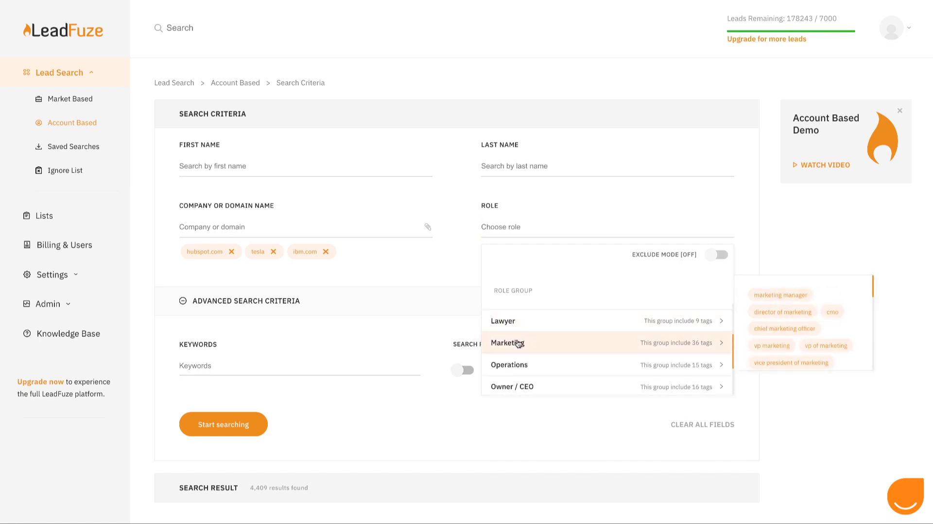
left_click(506, 342)
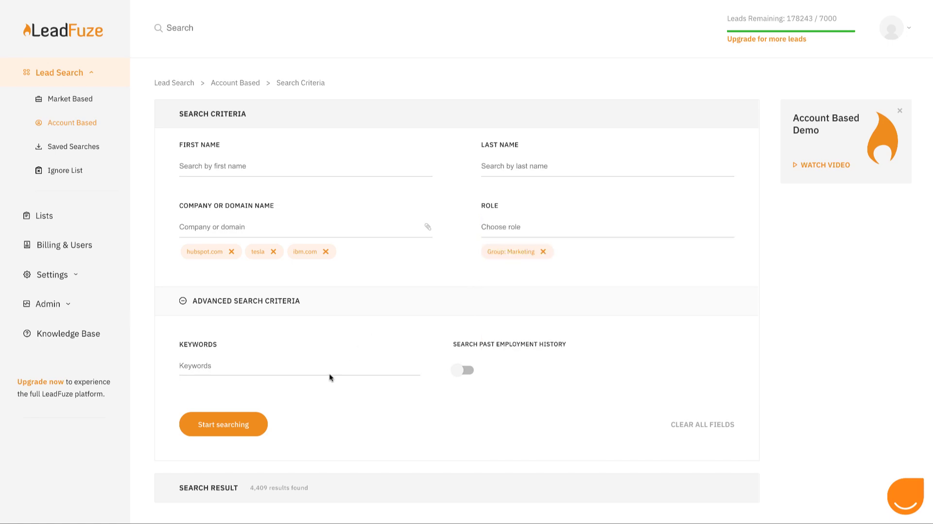
left_click(223, 424)
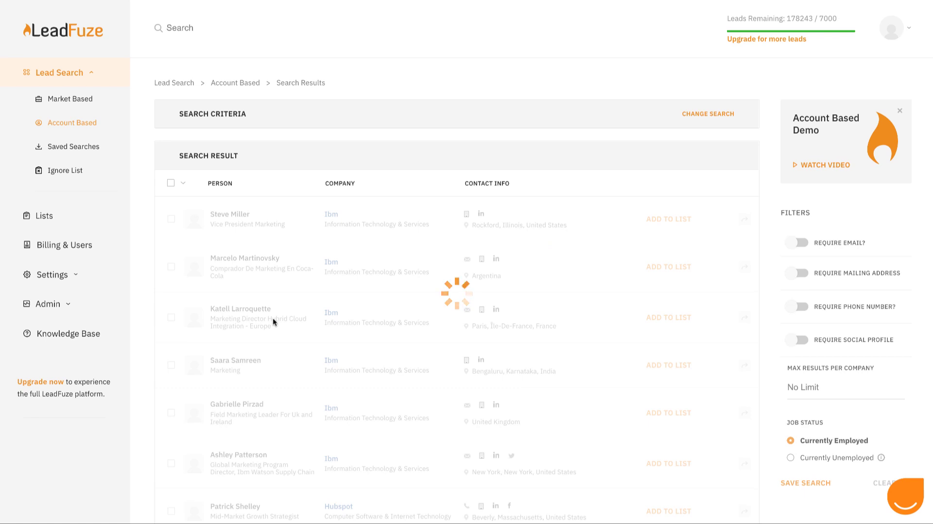
Switch from the account search to a market-based search and expand People Criteria.
left_click(707, 114)
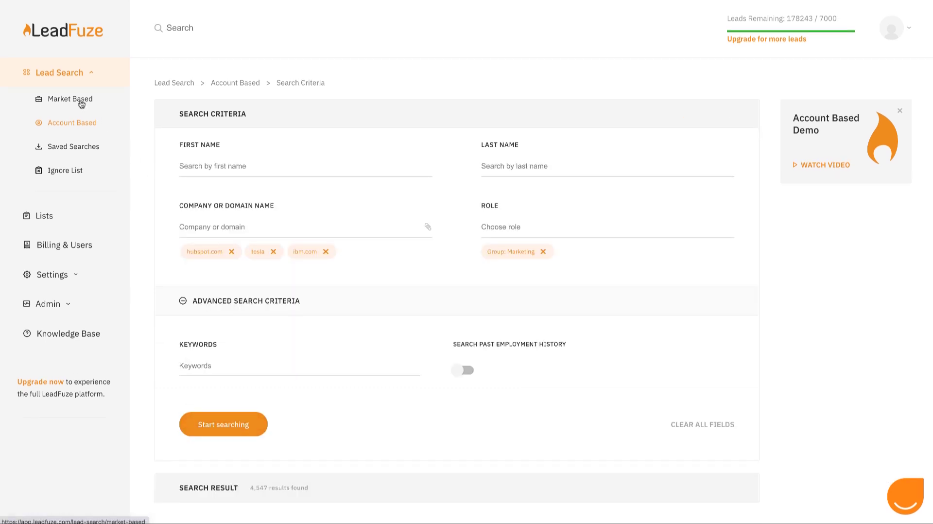
left_click(70, 99)
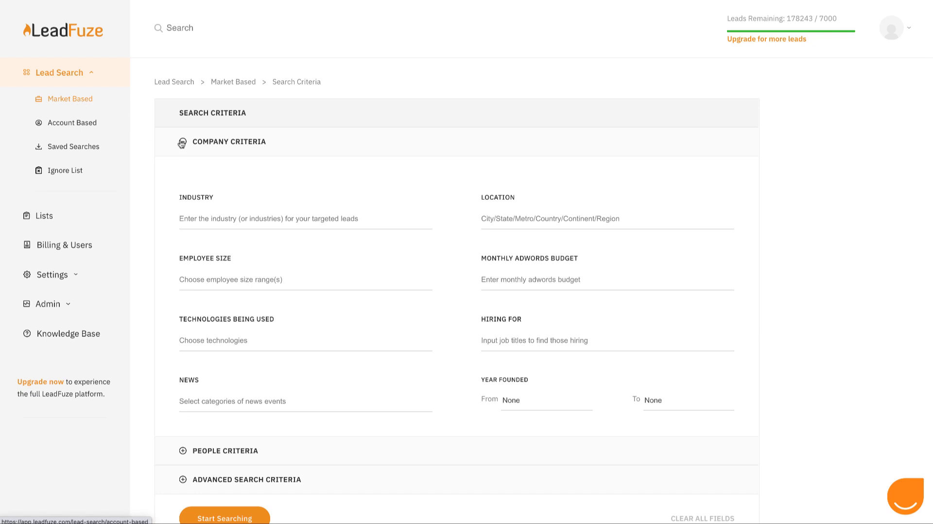
scroll("down", 3)
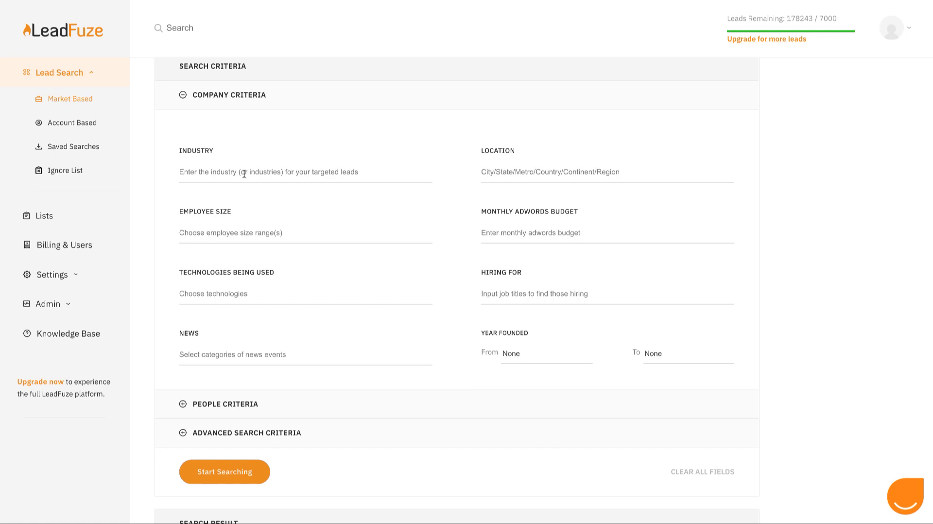
left_click(183, 404)
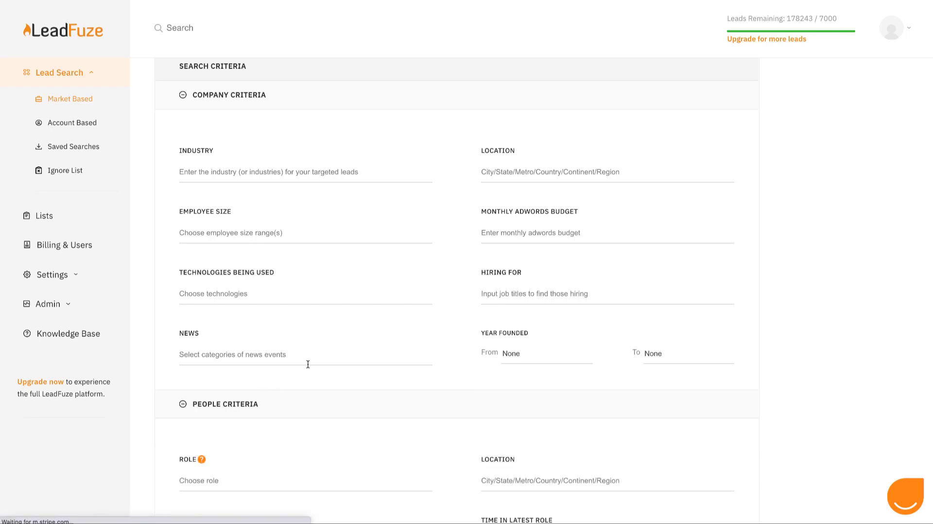
scroll("down", 3)
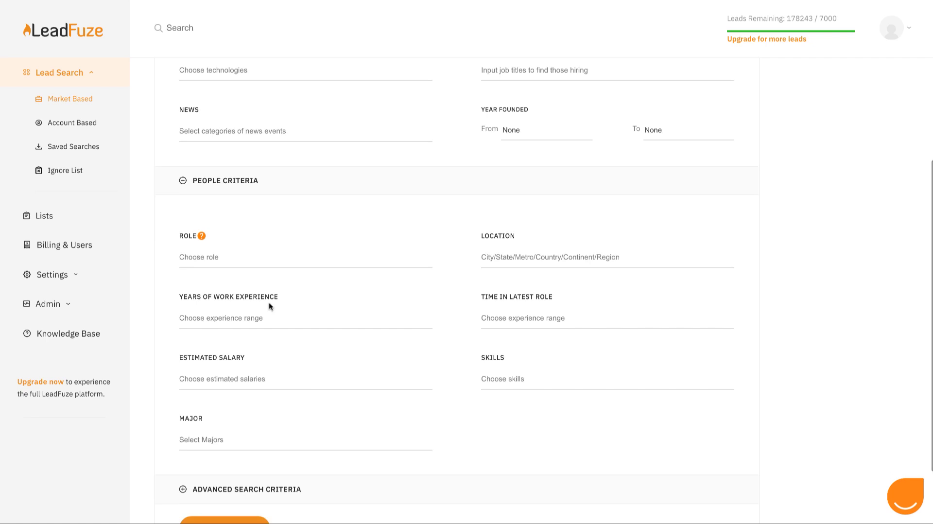
mouse_move(382, 255)
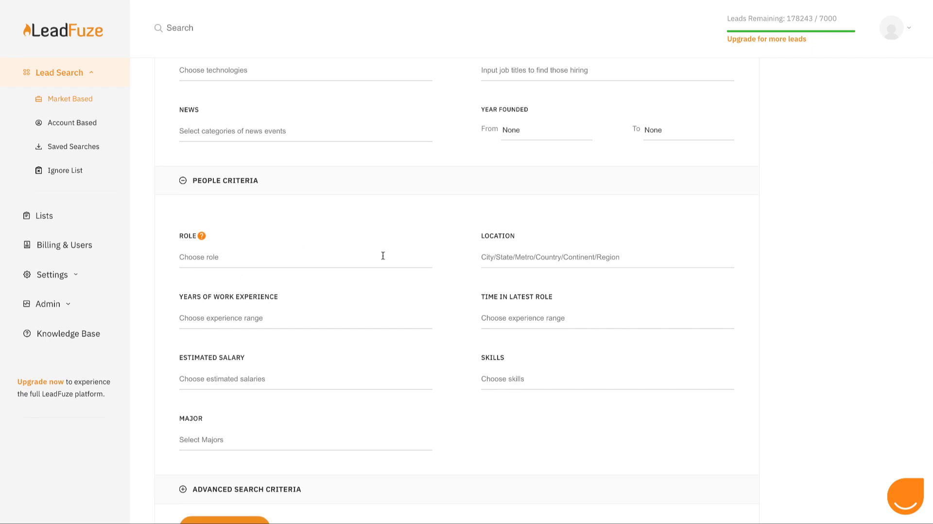
Add Small Business, Mid Size Business and Enterprise employee-size groups.
scroll("up", 3)
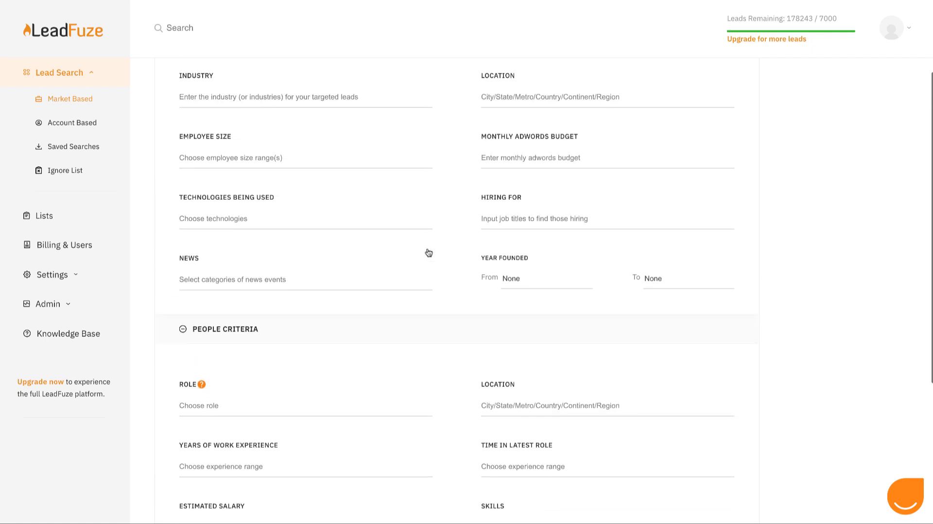
scroll("up", 3)
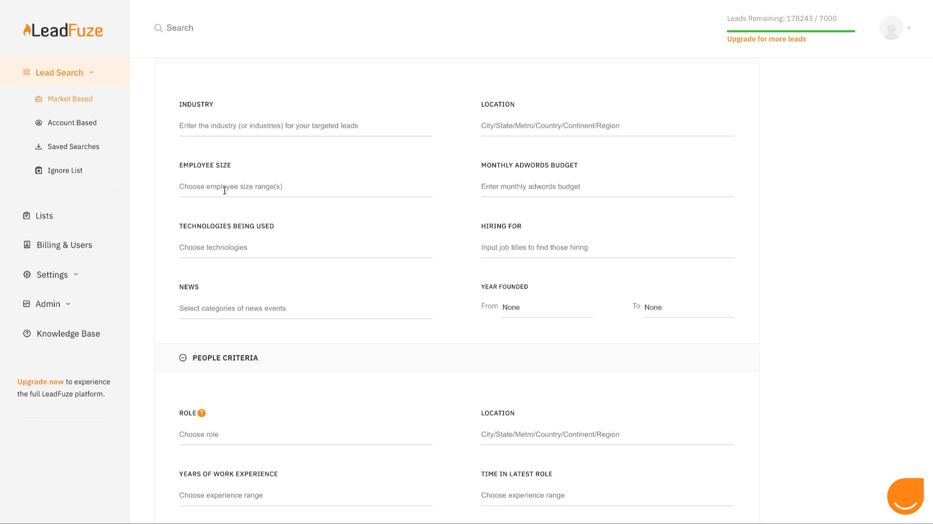
left_click(231, 186)
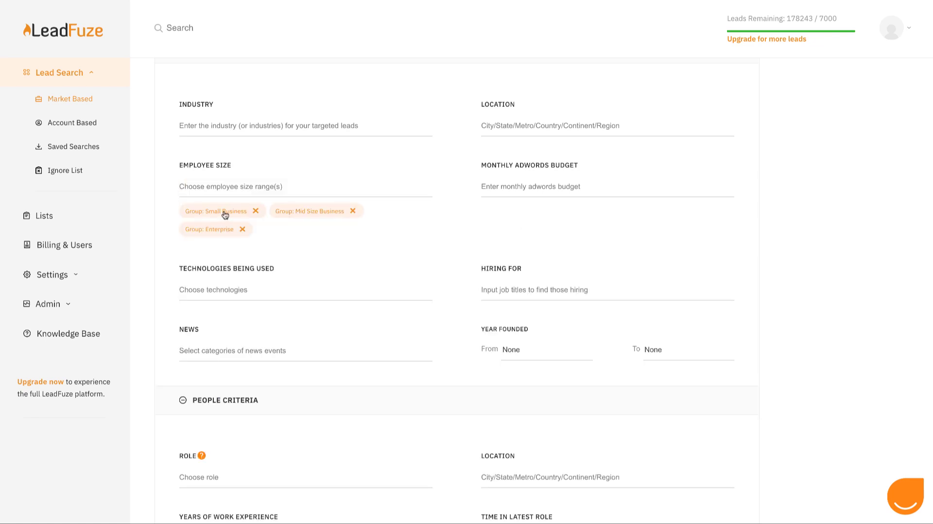
left_click(217, 211)
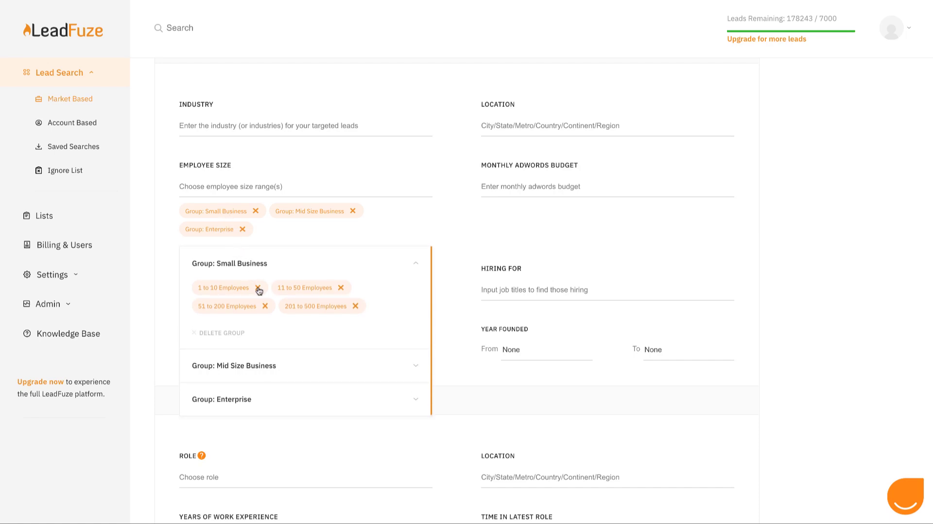
left_click(256, 287)
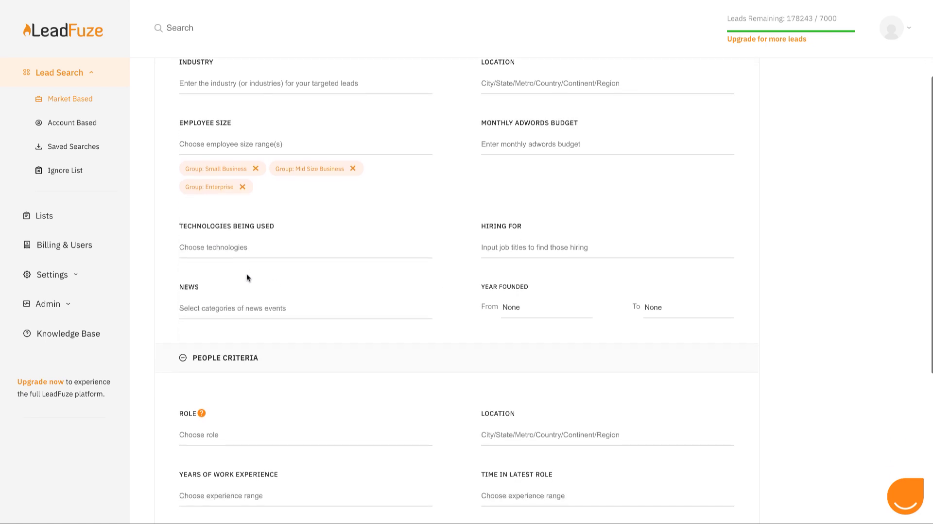
left_click(305, 247)
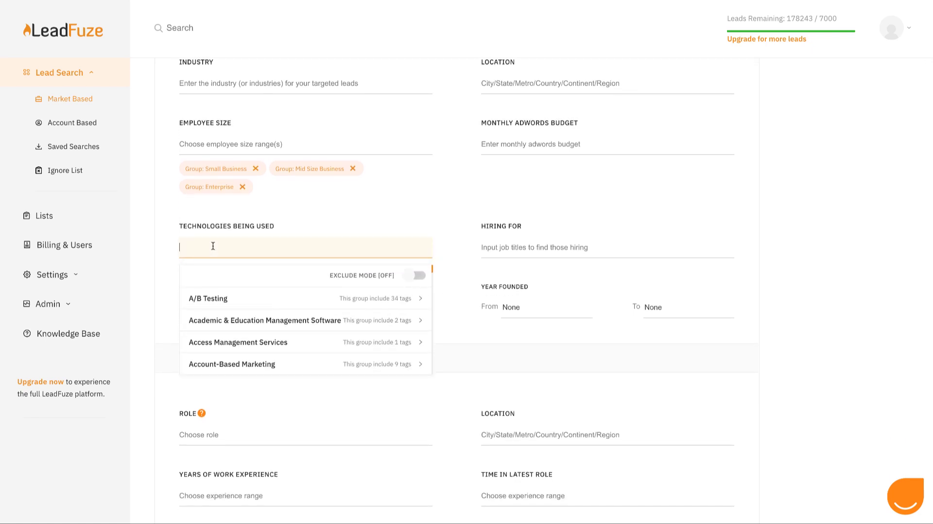
Add Salesforce as a technology and the Sales role group, then run the search.
type("salesforce")
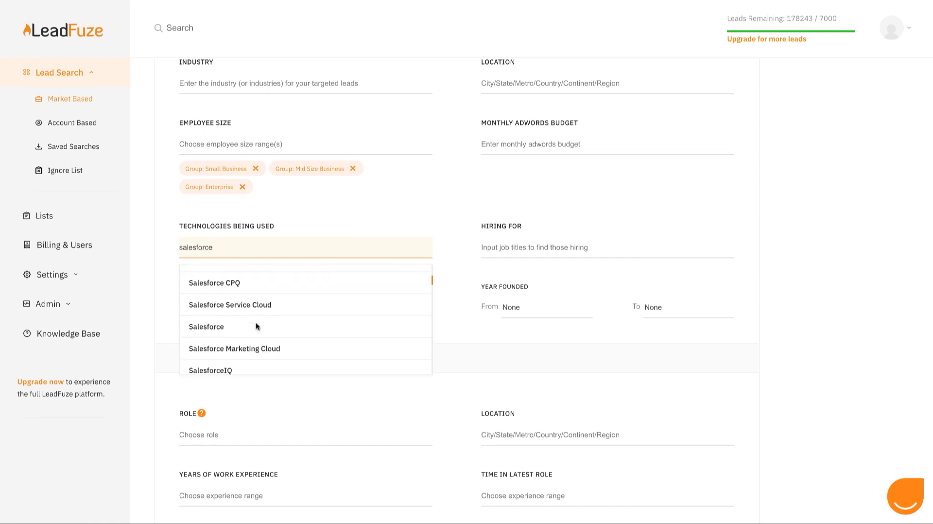
left_click(206, 326)
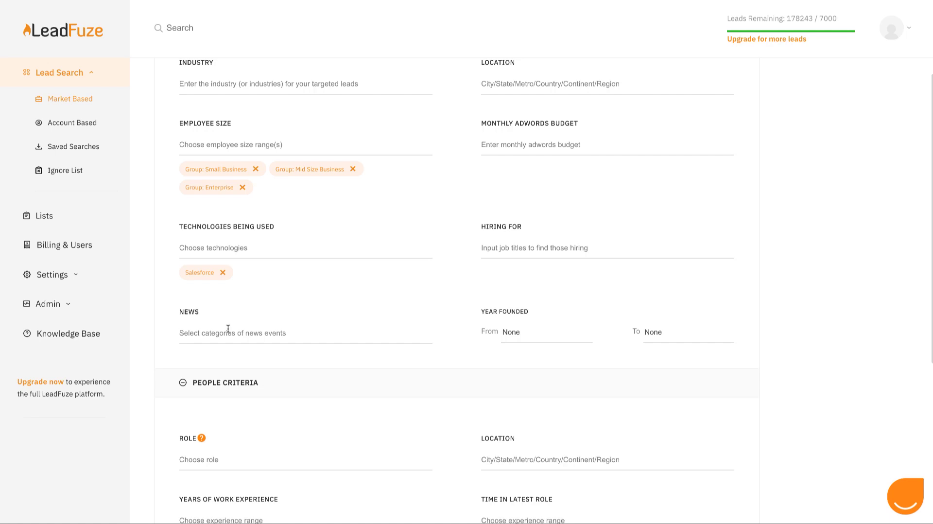
scroll("down", 3)
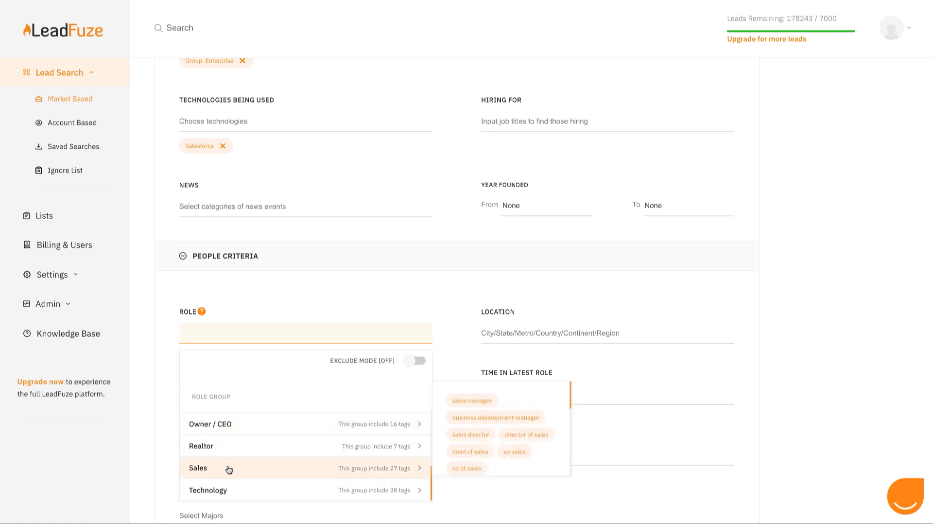
left_click(197, 468)
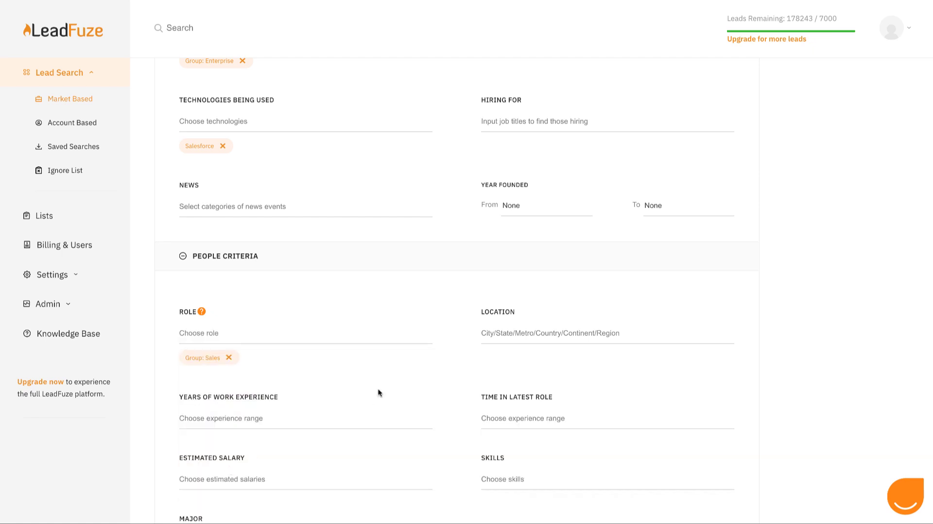
scroll("down", 3)
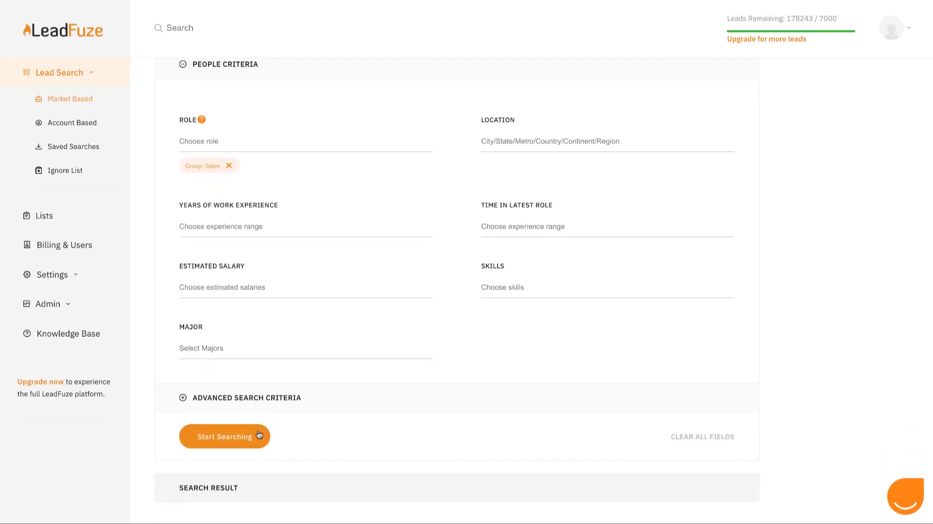
left_click(224, 435)
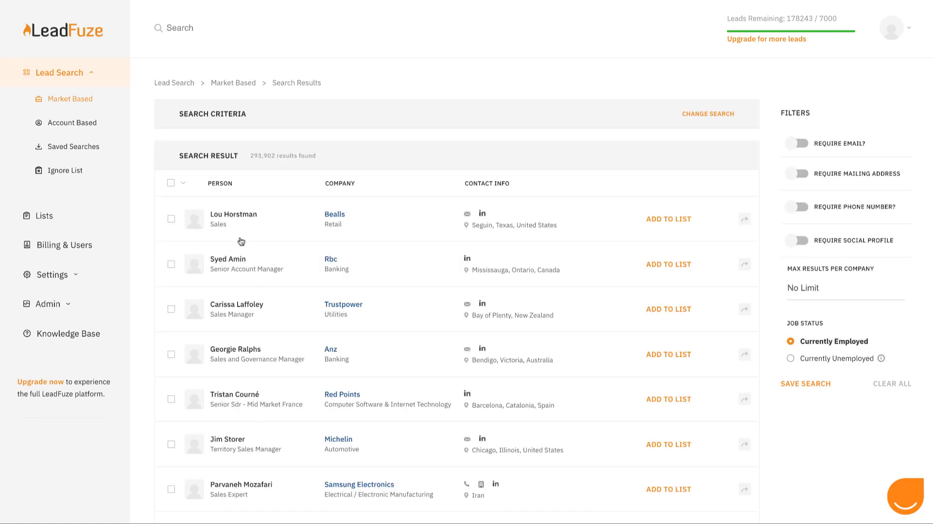
mouse_move(865, 153)
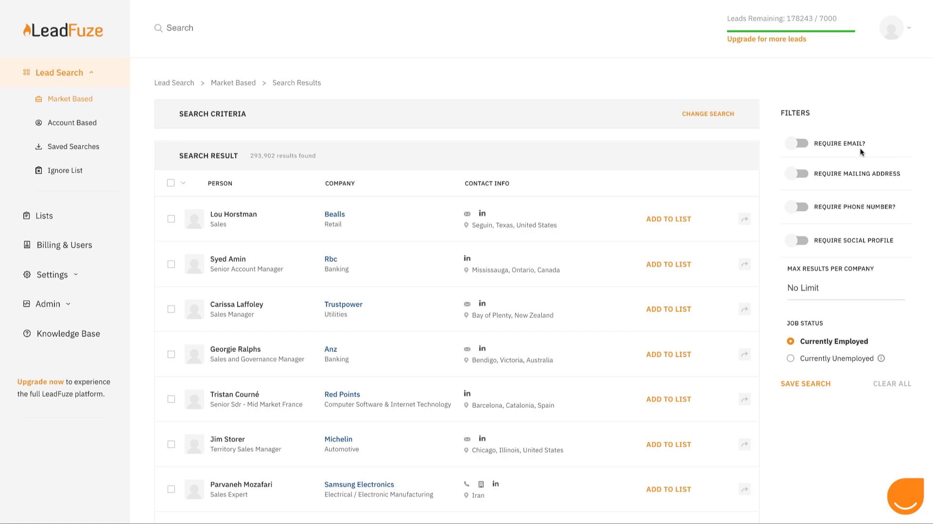
mouse_move(837, 147)
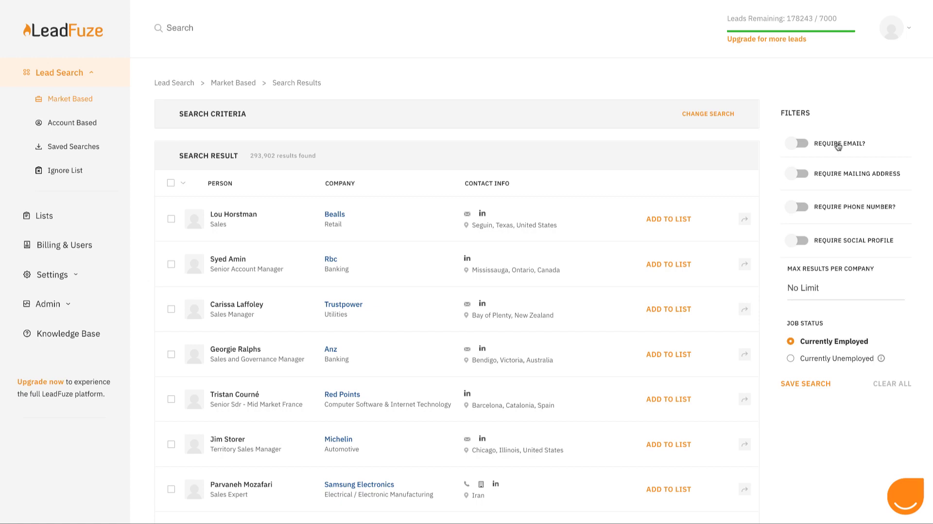
Require leads to have both an email and a phone number.
left_click(797, 143)
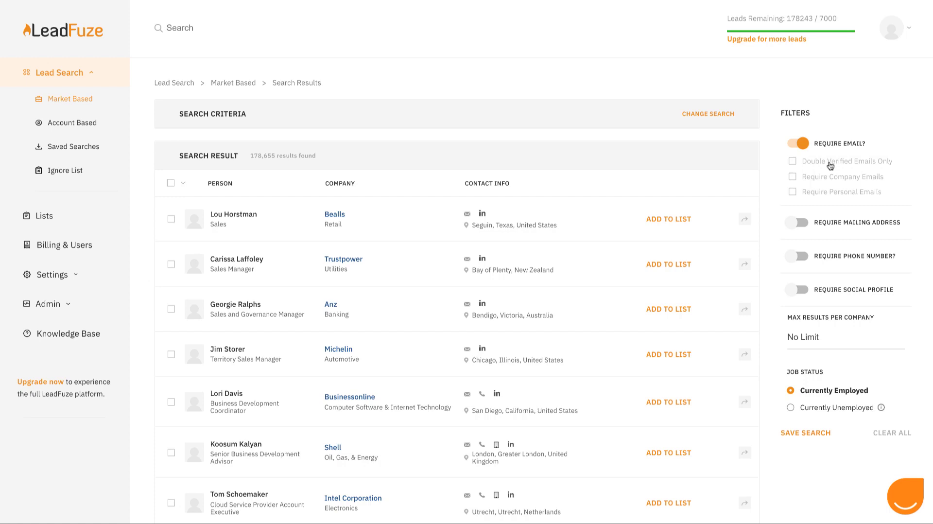
mouse_move(826, 179)
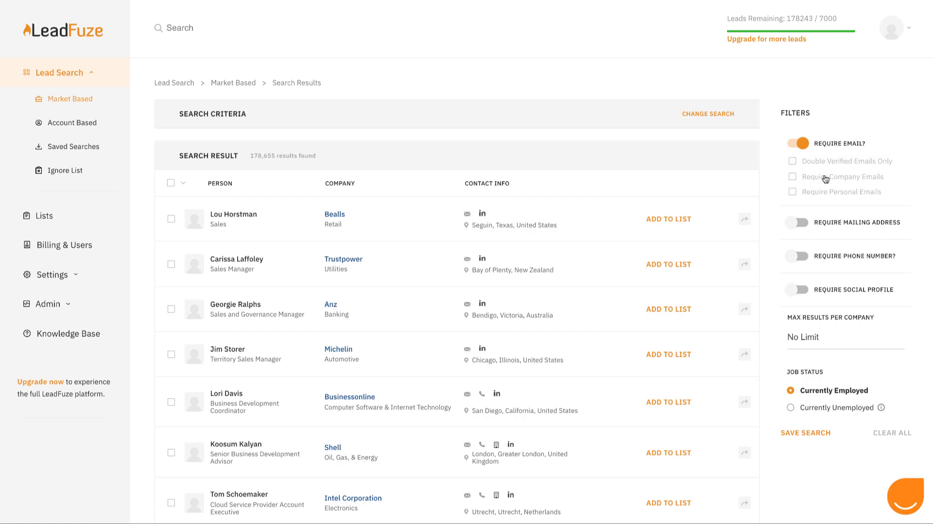
mouse_move(825, 193)
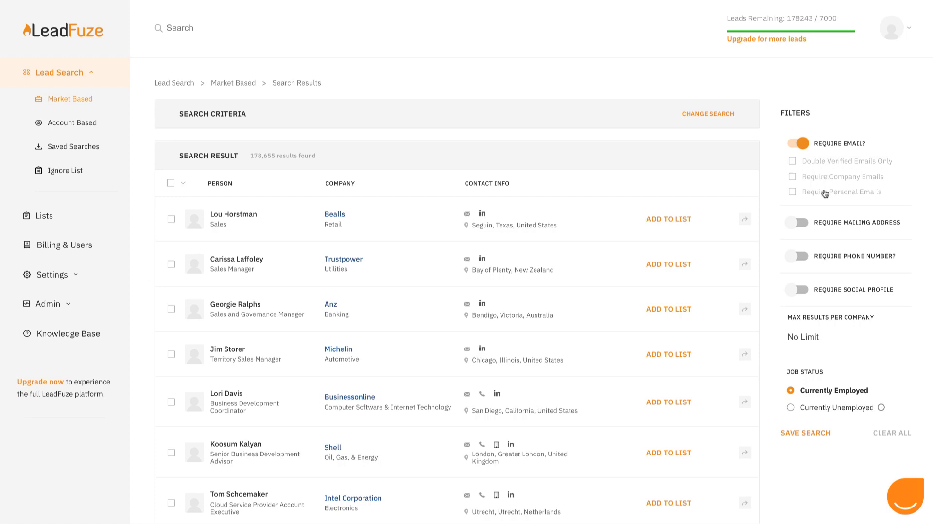
mouse_move(823, 196)
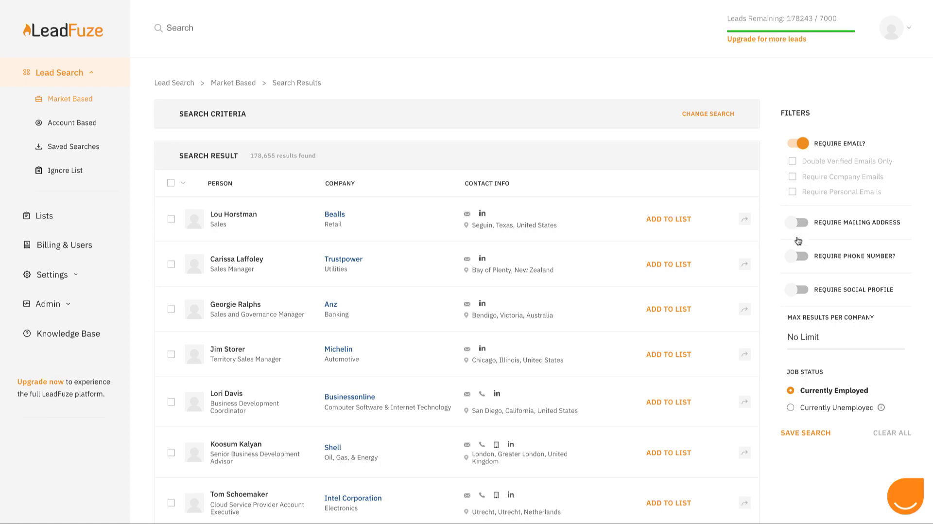
left_click(799, 256)
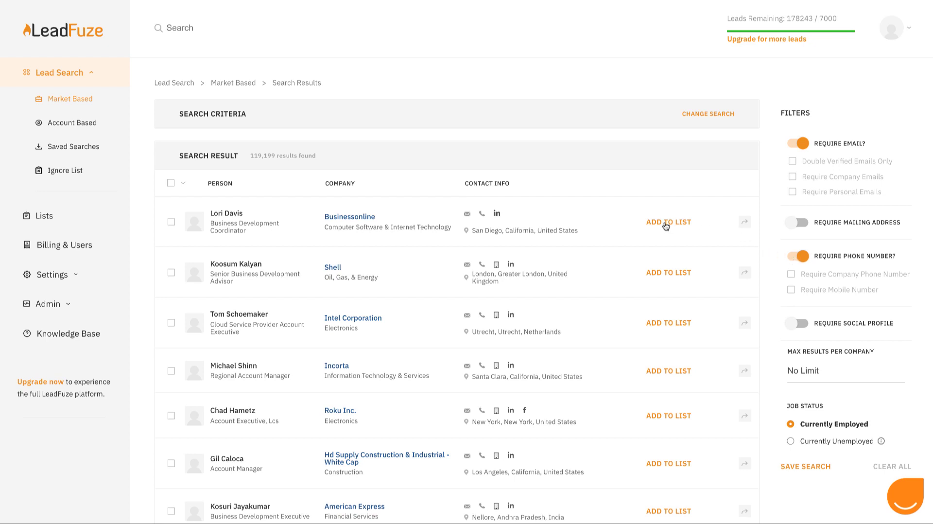
left_click(668, 222)
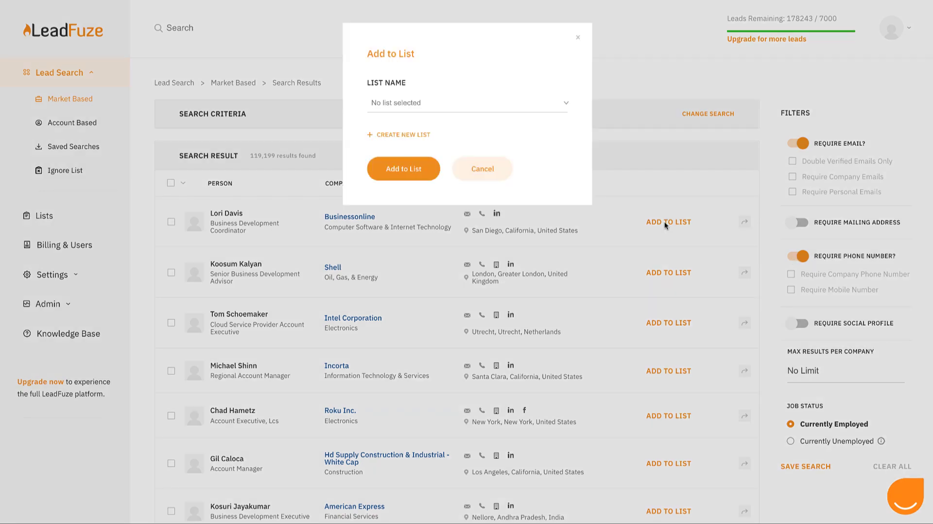
left_click(402, 135)
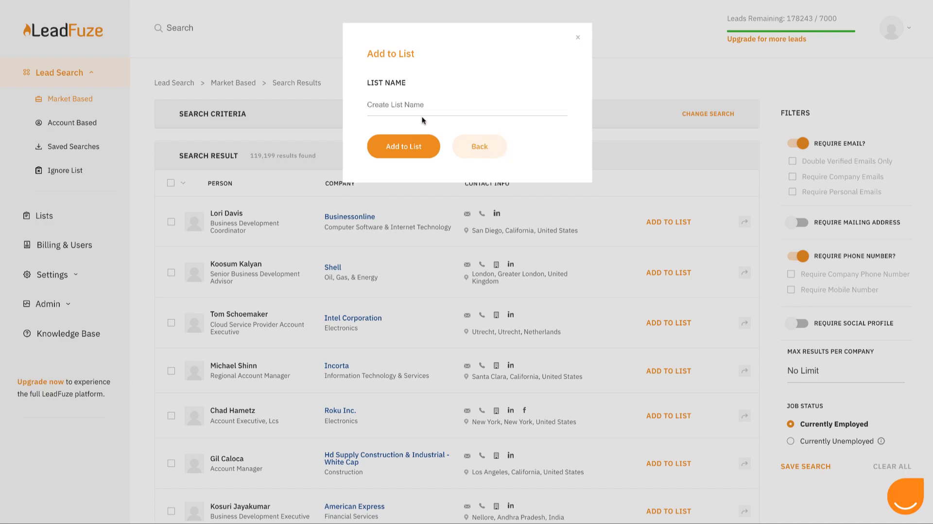
type("Test")
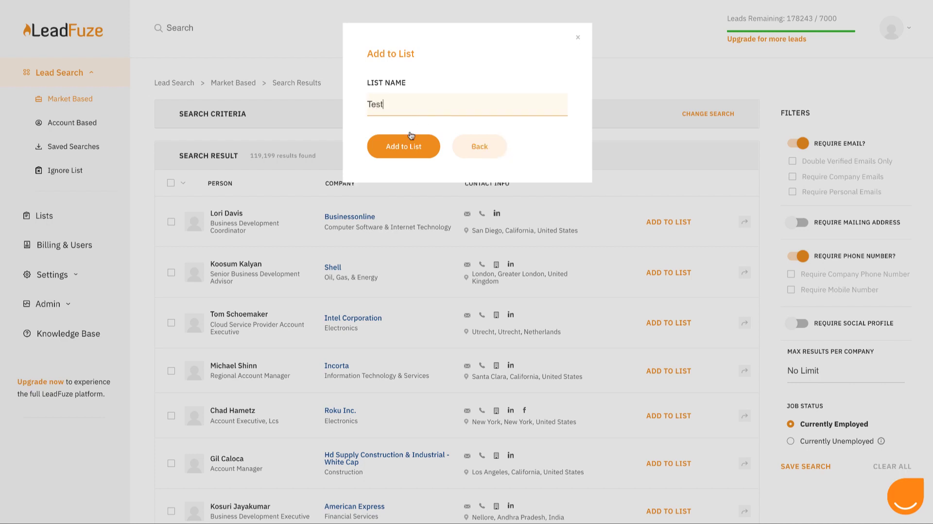
left_click(403, 146)
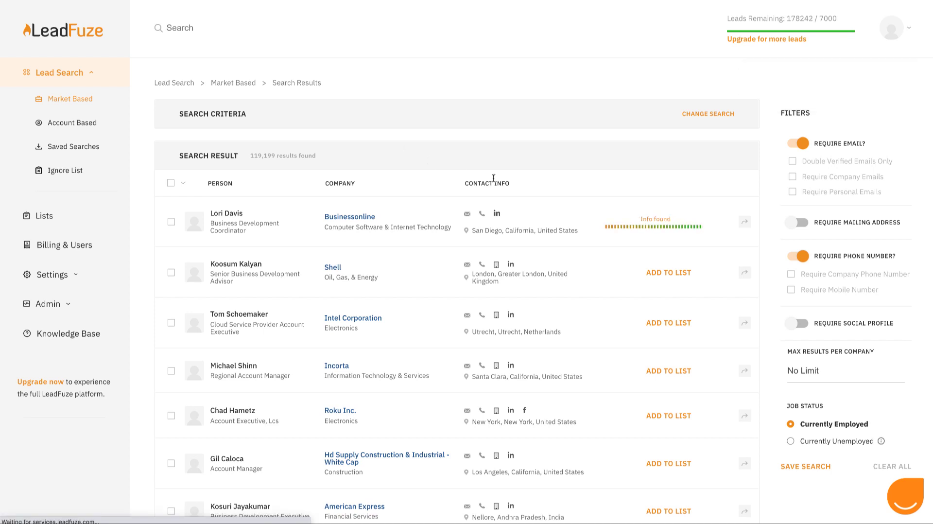
mouse_move(553, 224)
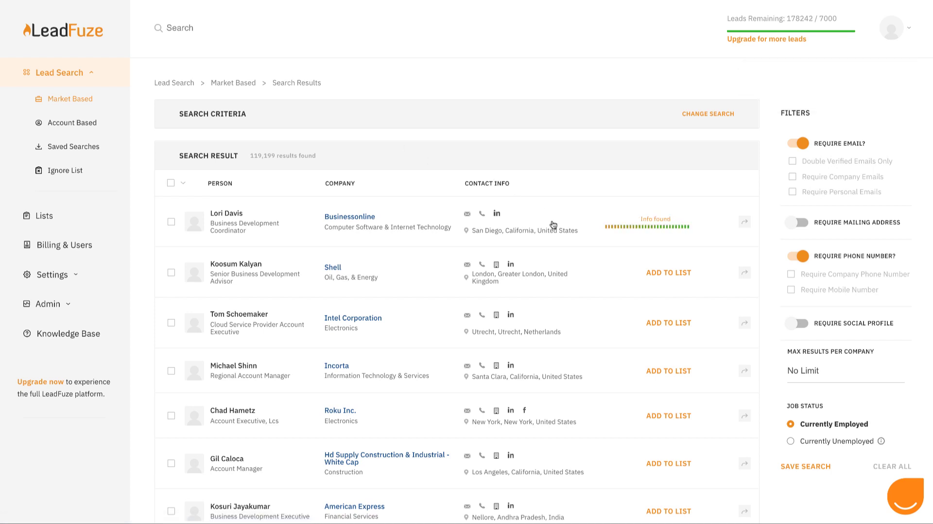
left_click(668, 222)
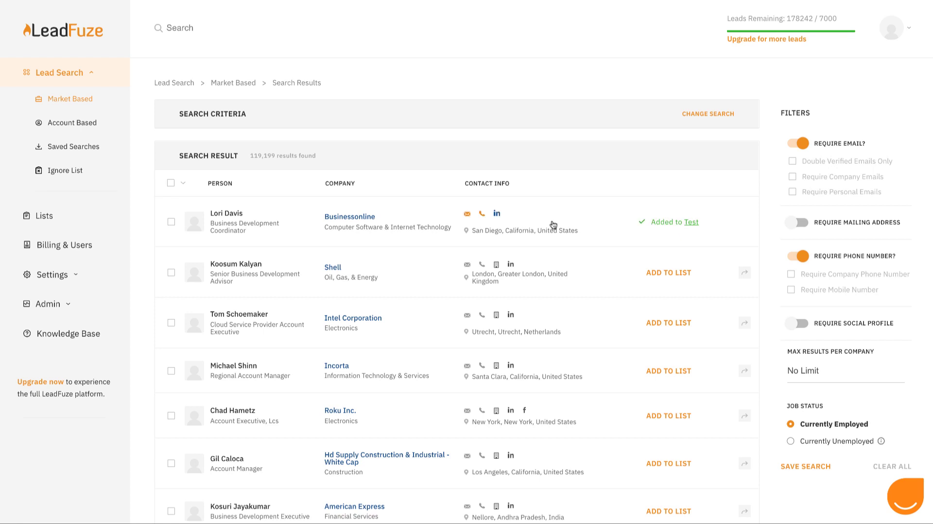
mouse_move(603, 224)
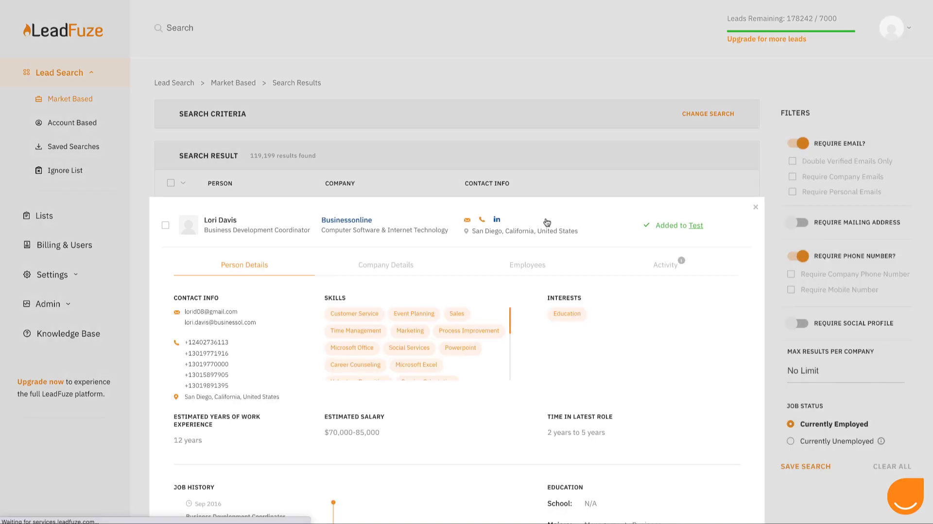
scroll("down", 3)
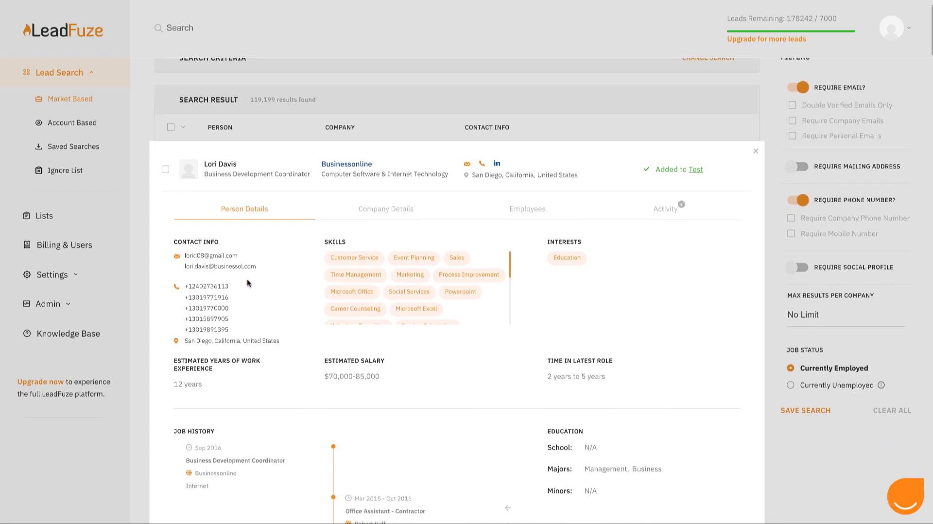
mouse_move(225, 318)
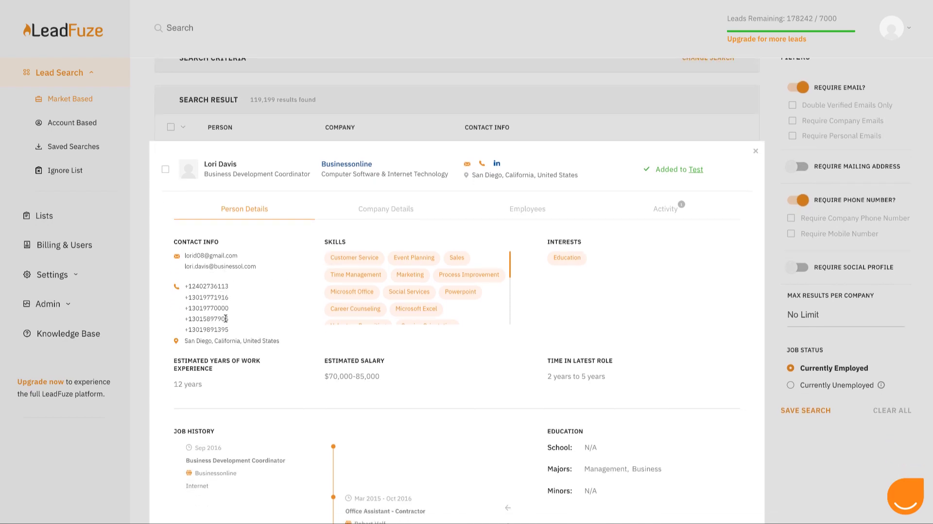
left_click(385, 209)
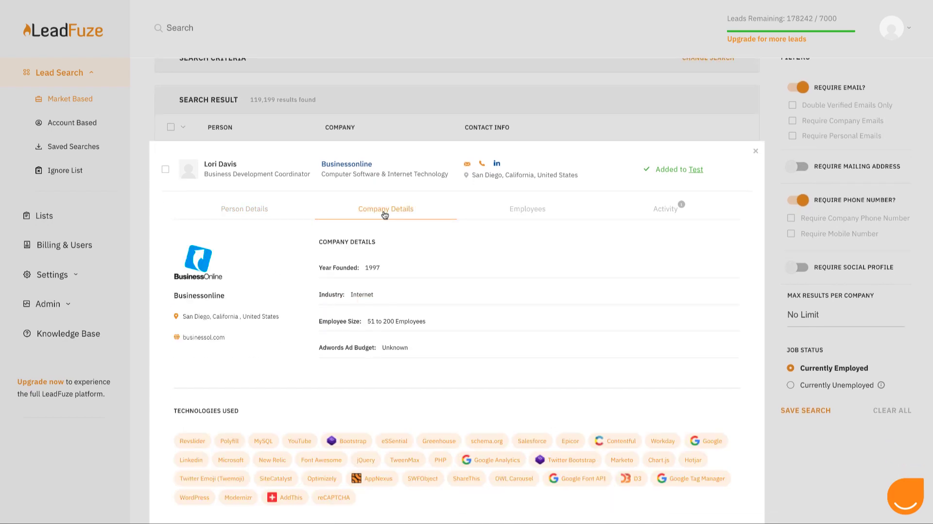
left_click(527, 208)
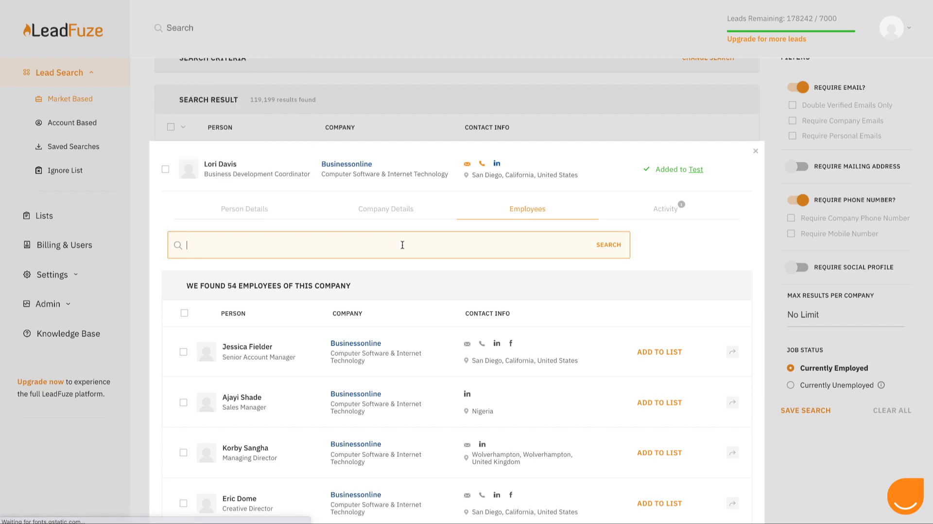
type("sales")
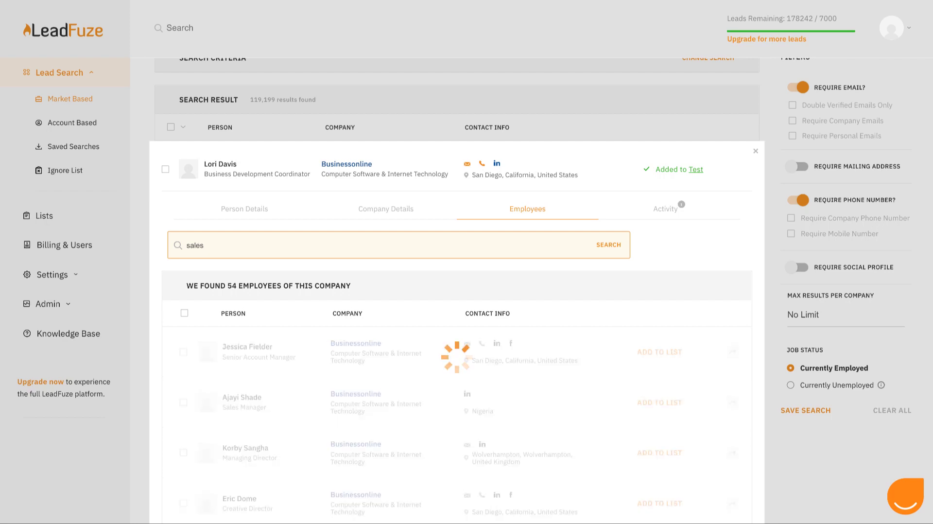
left_click(608, 244)
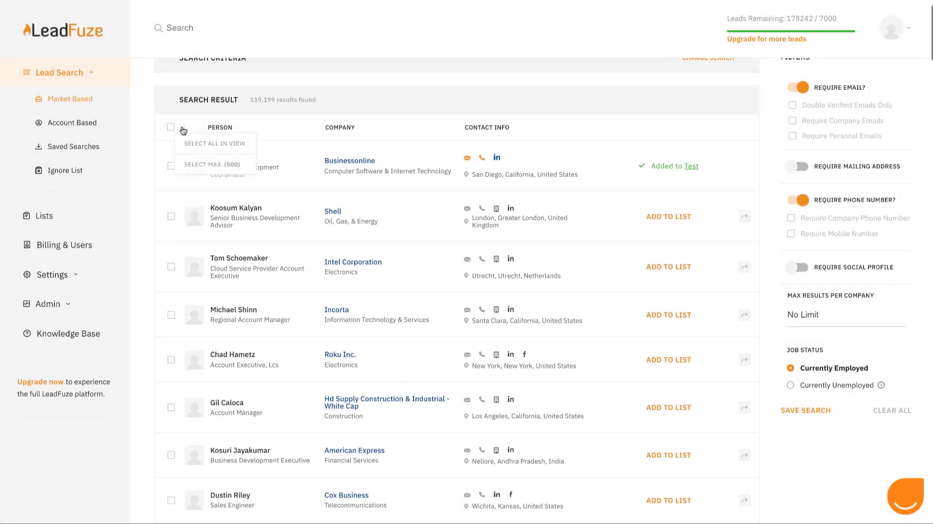
mouse_move(212, 165)
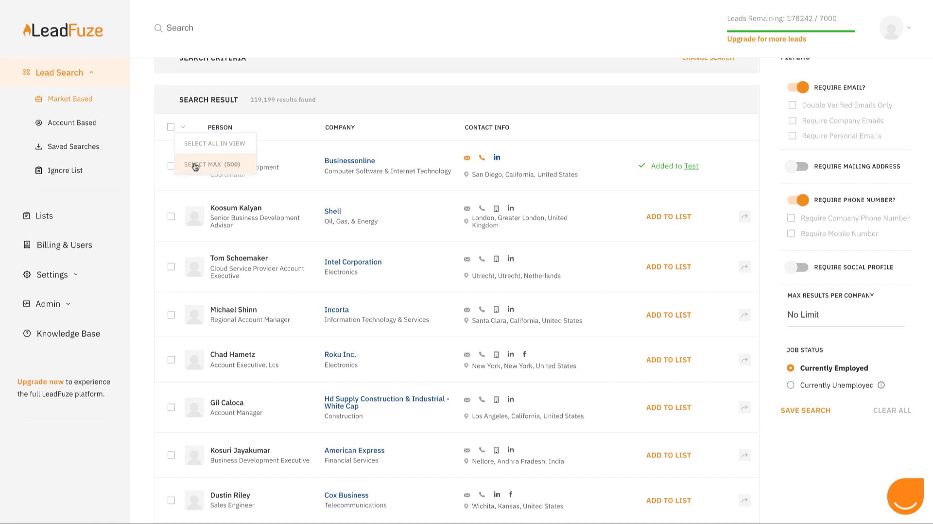
mouse_move(48, 222)
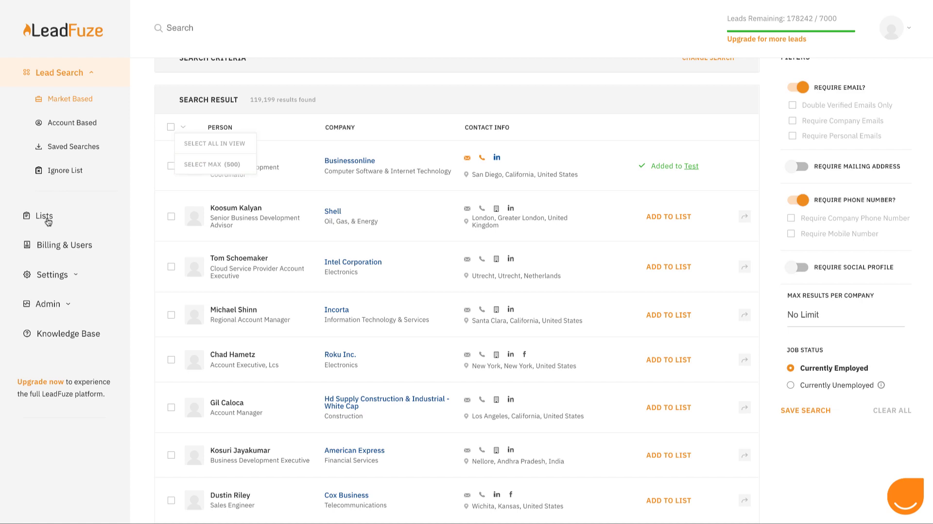
In Lists, check the Financial Advisors Fuzebot daily adds (25) and cancel unchanged.
left_click(43, 216)
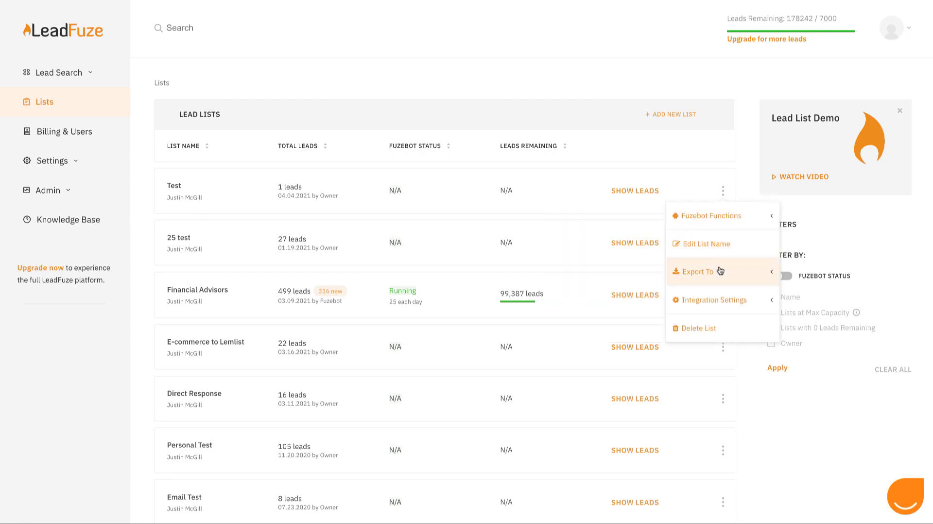
left_click(697, 271)
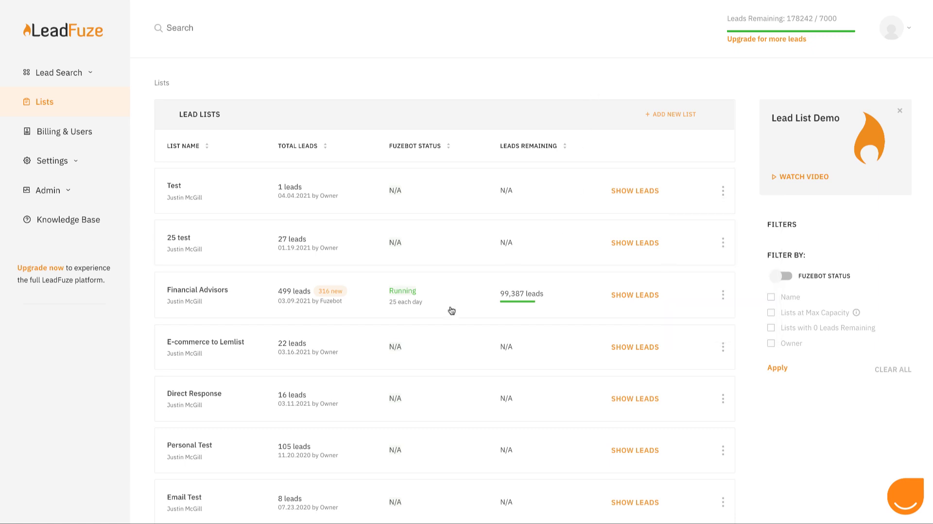
mouse_move(467, 314)
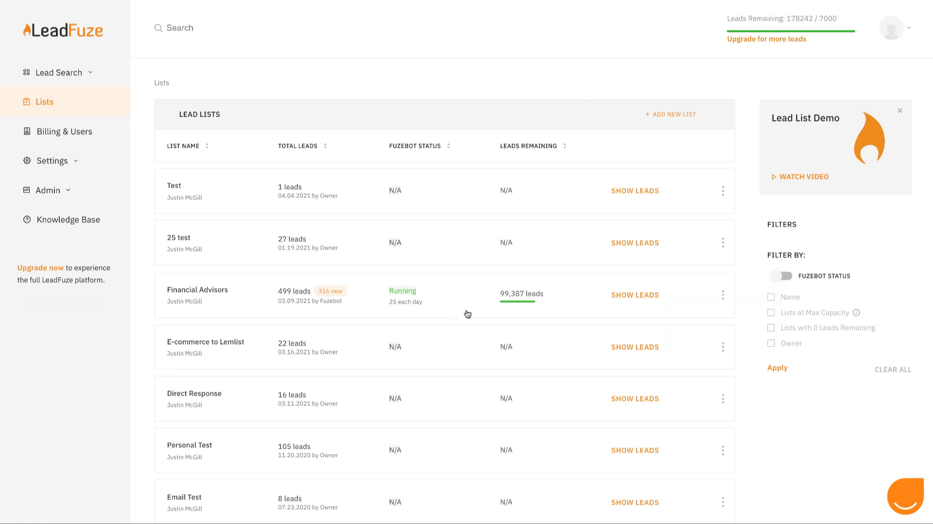
mouse_move(454, 306)
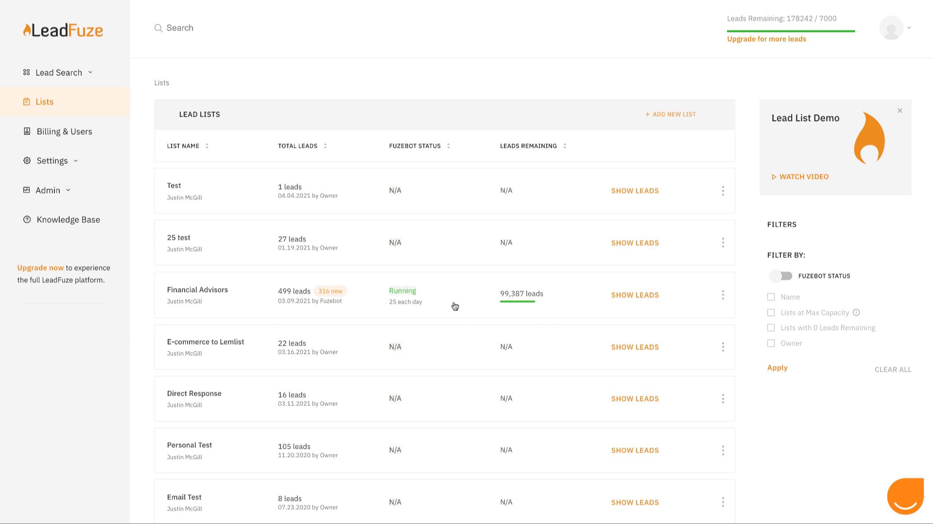
left_click(723, 294)
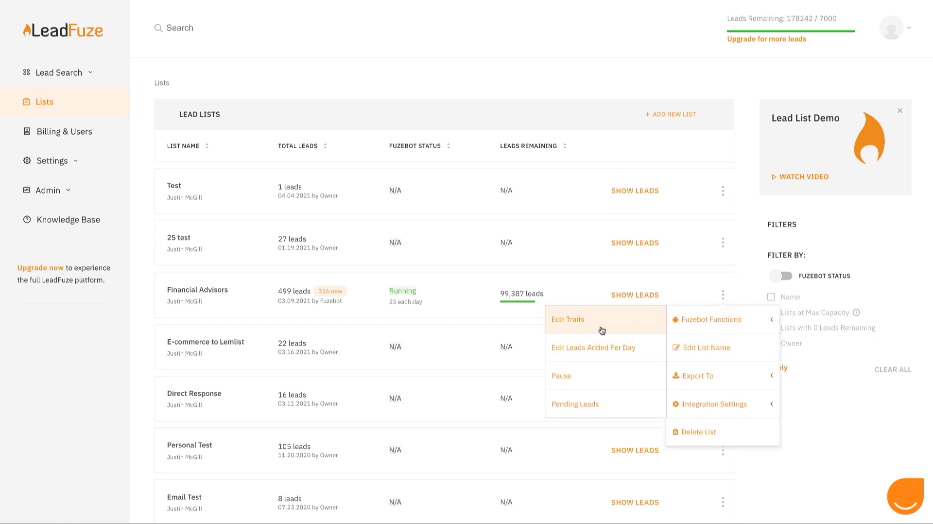
left_click(593, 347)
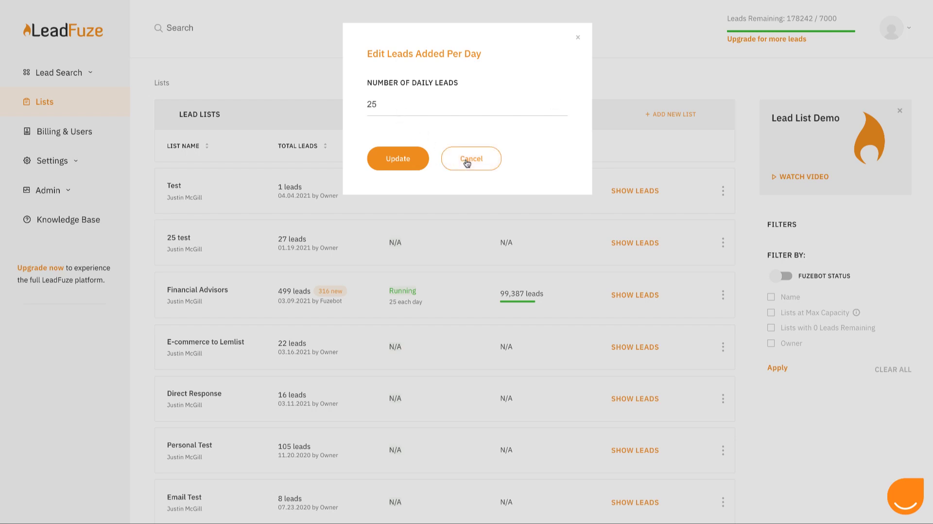
left_click(471, 159)
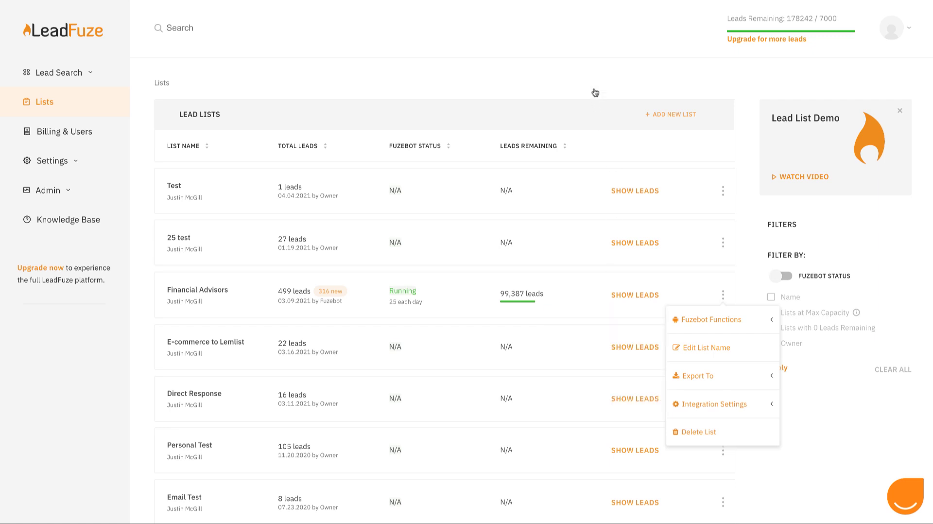
Link the Test list to the lemlist campaign 'Test' and save.
left_click(369, 140)
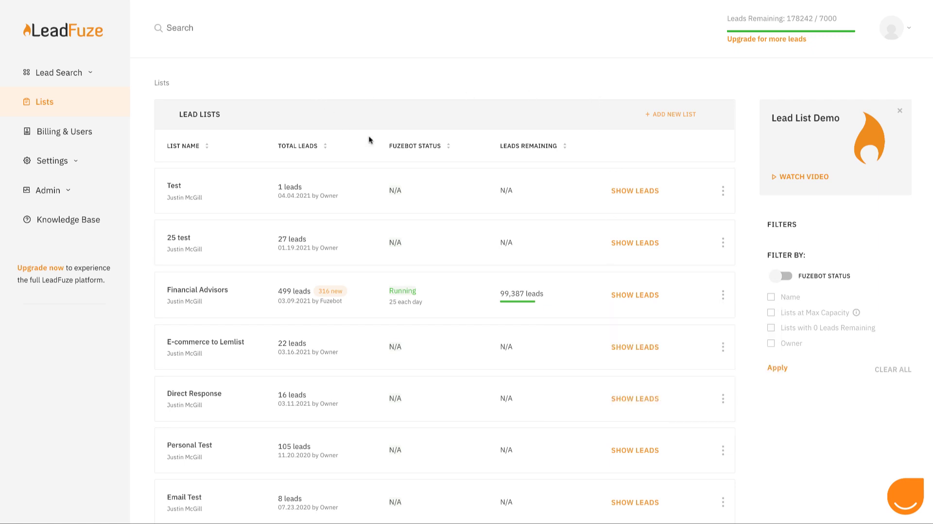
mouse_move(723, 191)
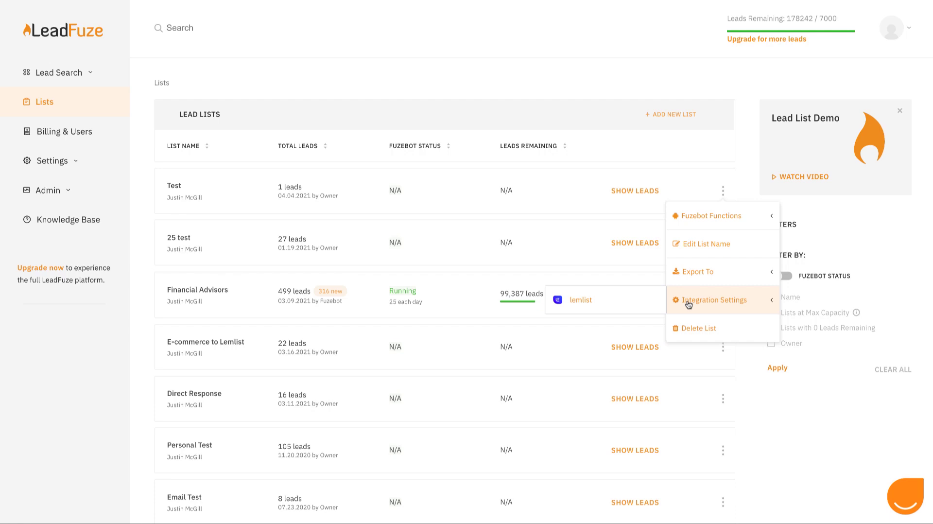
mouse_move(601, 304)
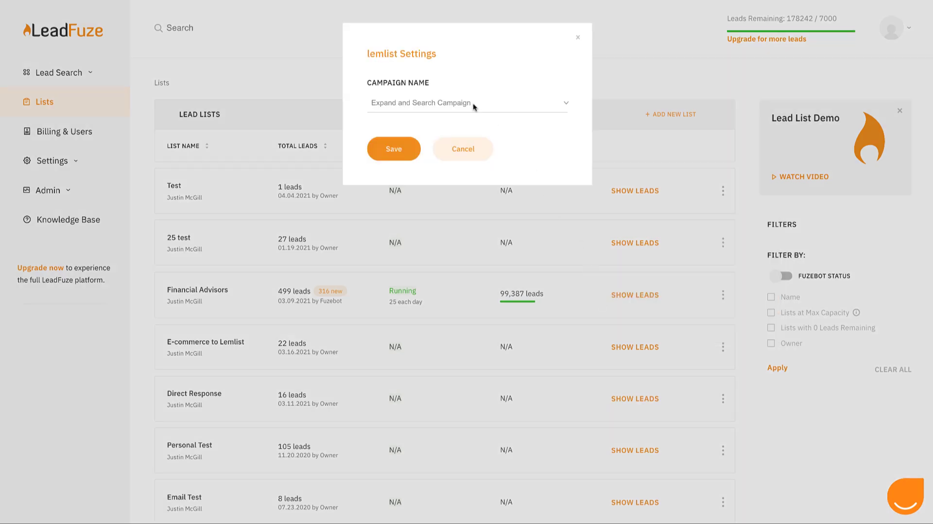
left_click(467, 103)
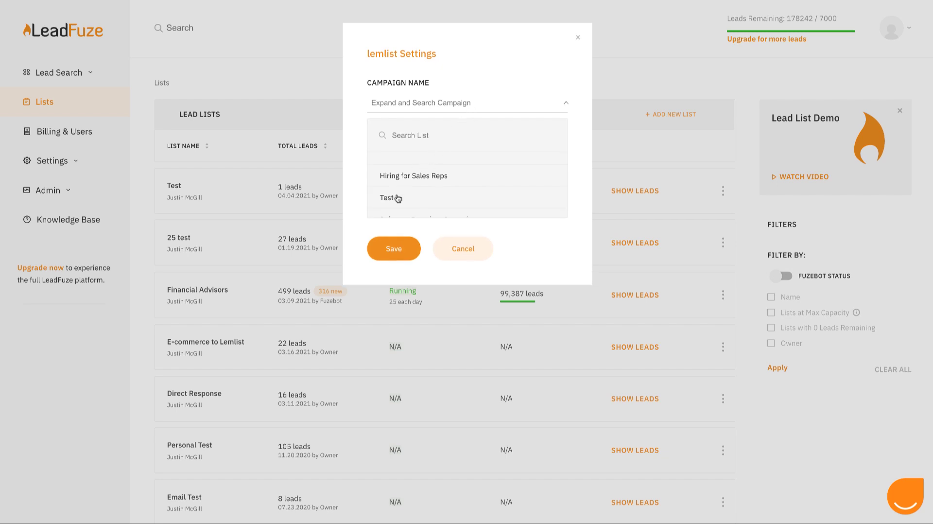
left_click(389, 198)
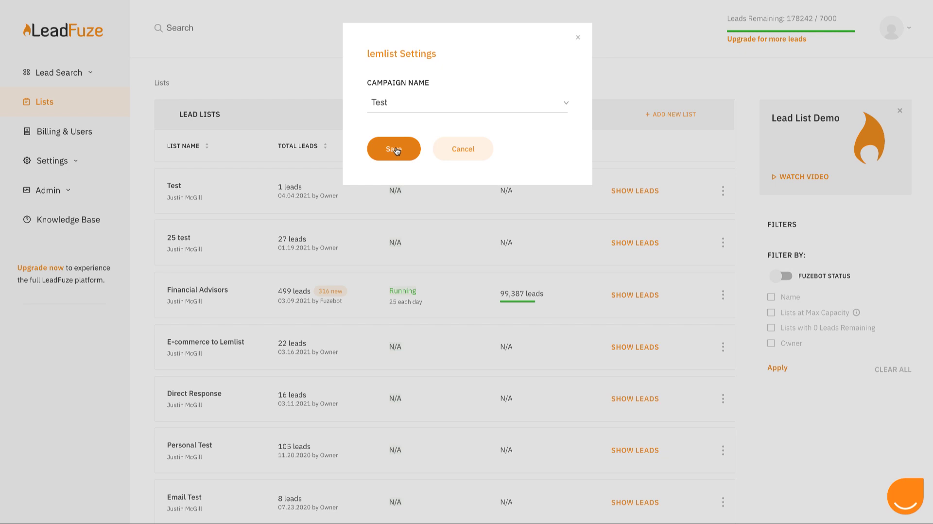
left_click(393, 148)
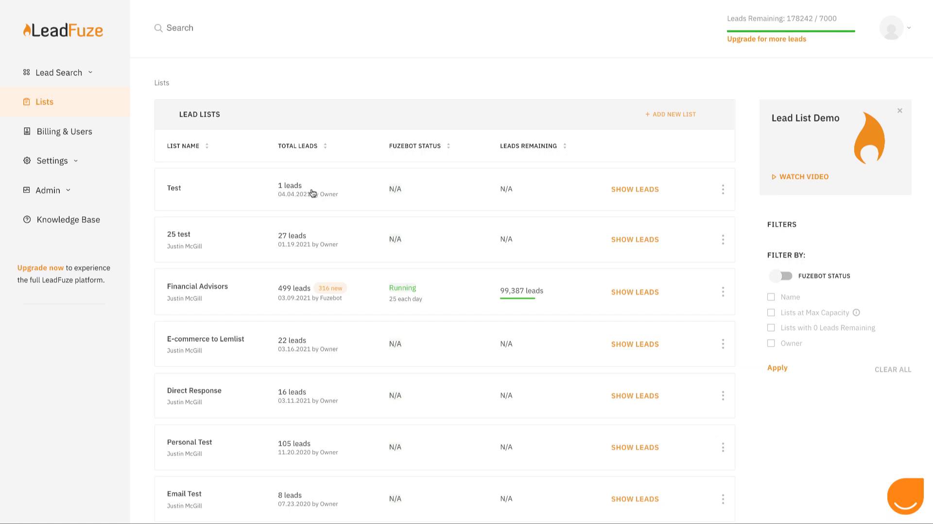
mouse_move(467, 193)
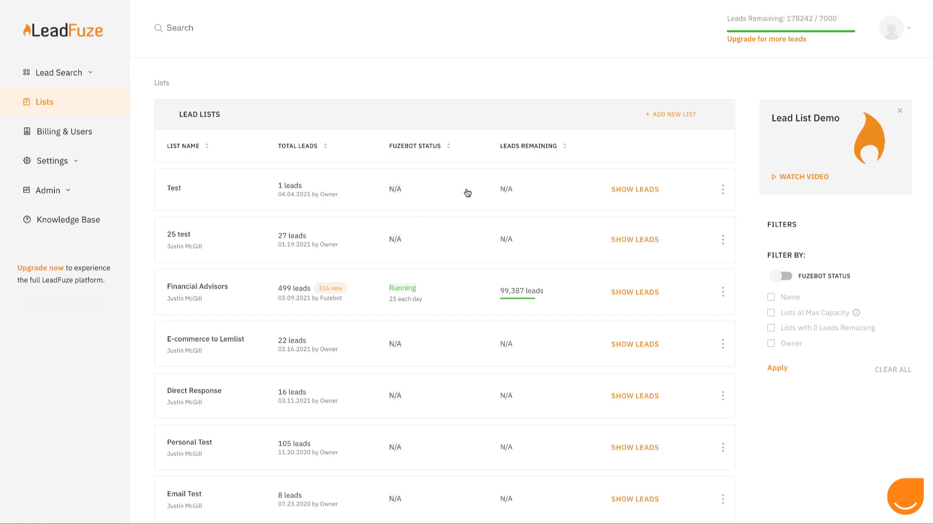